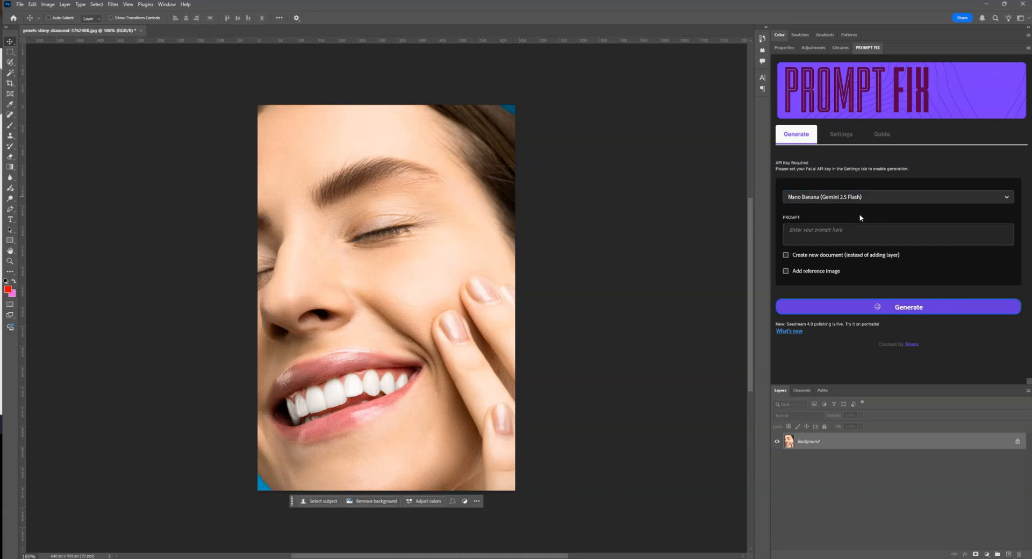
Step: Generate an eyes-open edit with the prompt "Make her eyes open"
{"action": "type", "text": "Na"}
{"action": "type", "text": "Make her eyes ope"}
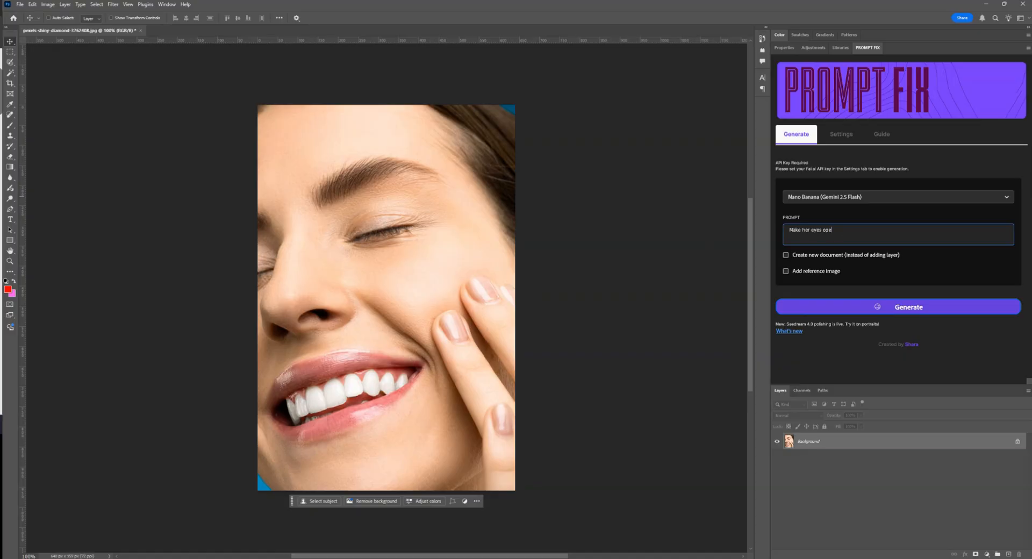
{"action": "left_click", "coordinate": [908, 307]}
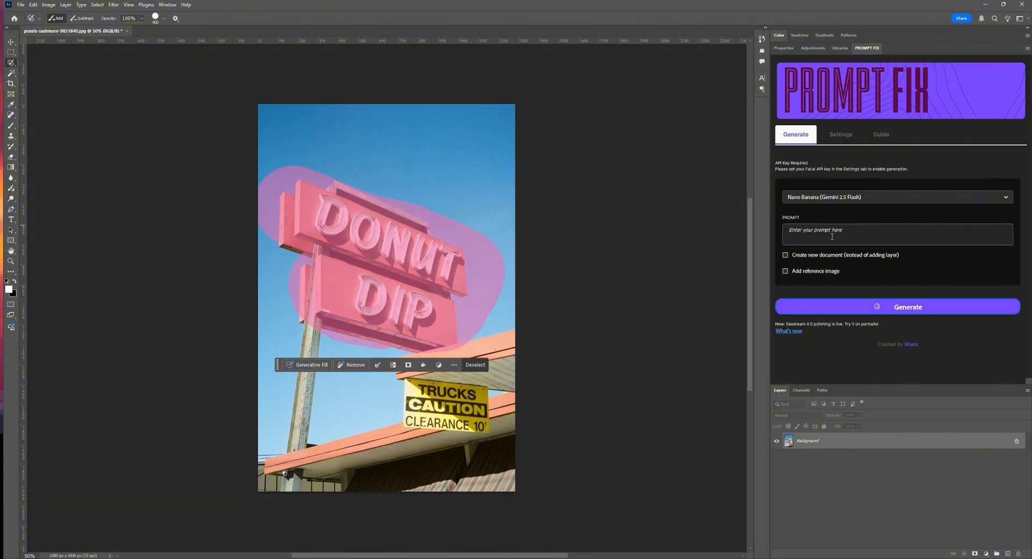
Step: Generate the sign edit with the prompt "change the text from donut dip to Prompt fix"
{"action": "type", "text": "change the text from donut dip to Prompt"}
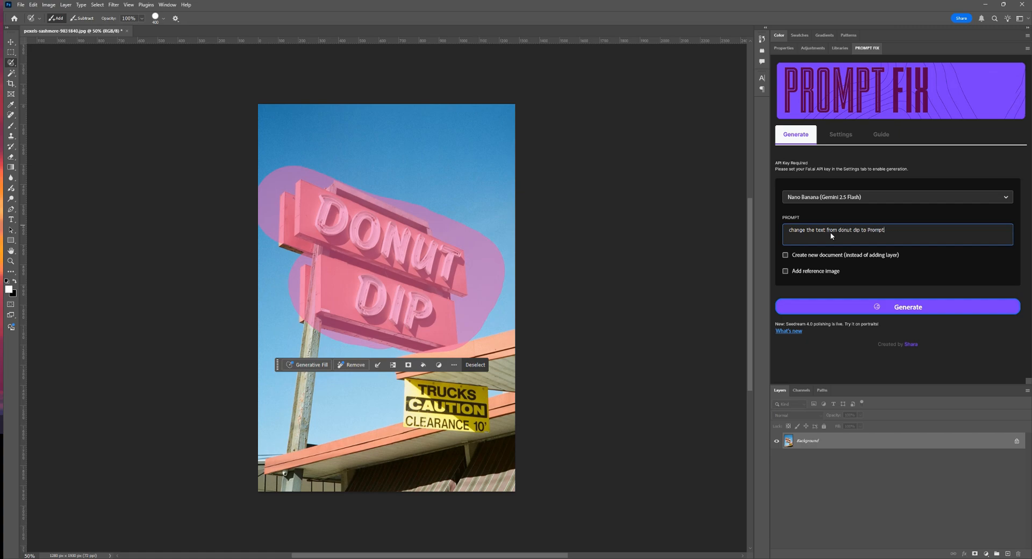
{"action": "left_click", "coordinate": [907, 306]}
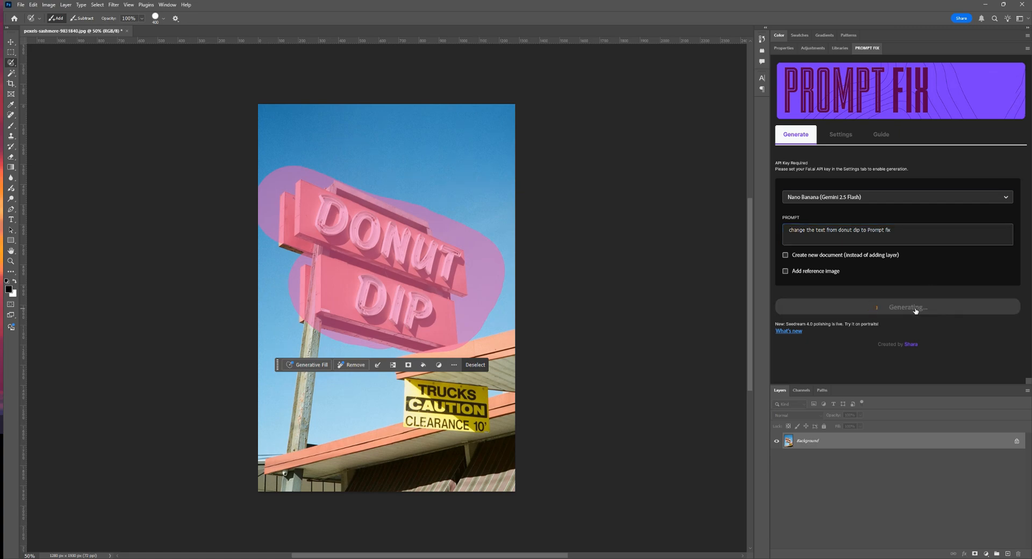
{"action": "left_click", "coordinate": [907, 306]}
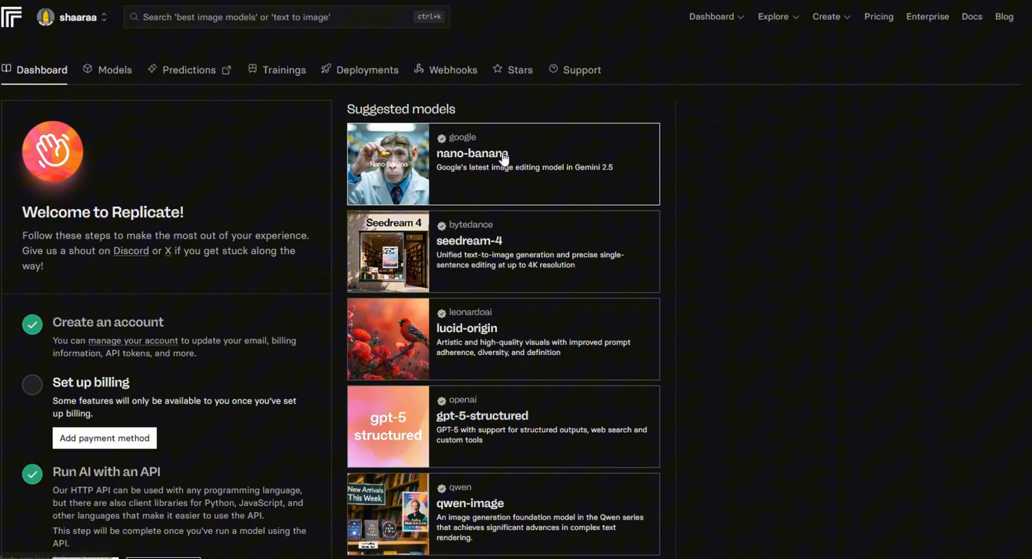
Step: View the nano-banana model page on Replicate, then the seedream-4 model page
{"action": "left_click", "coordinate": [471, 154]}
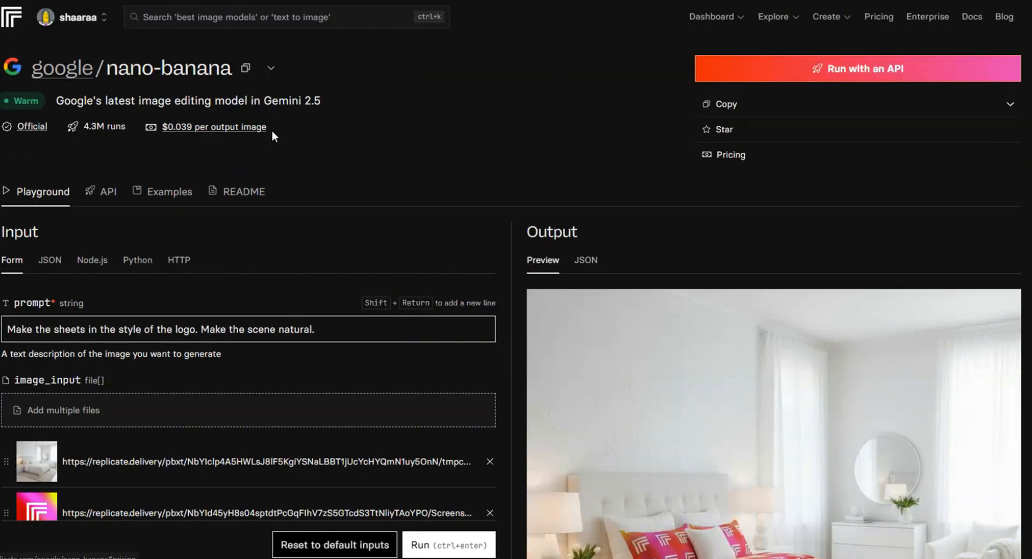
{"action": "mouse_move", "coordinate": [329, 141]}
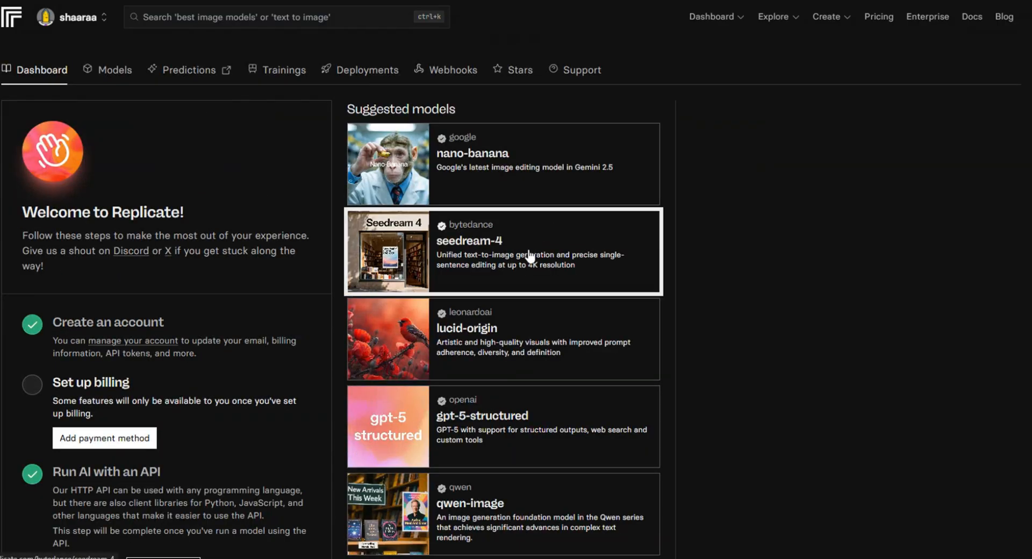
{"action": "left_click", "coordinate": [502, 252]}
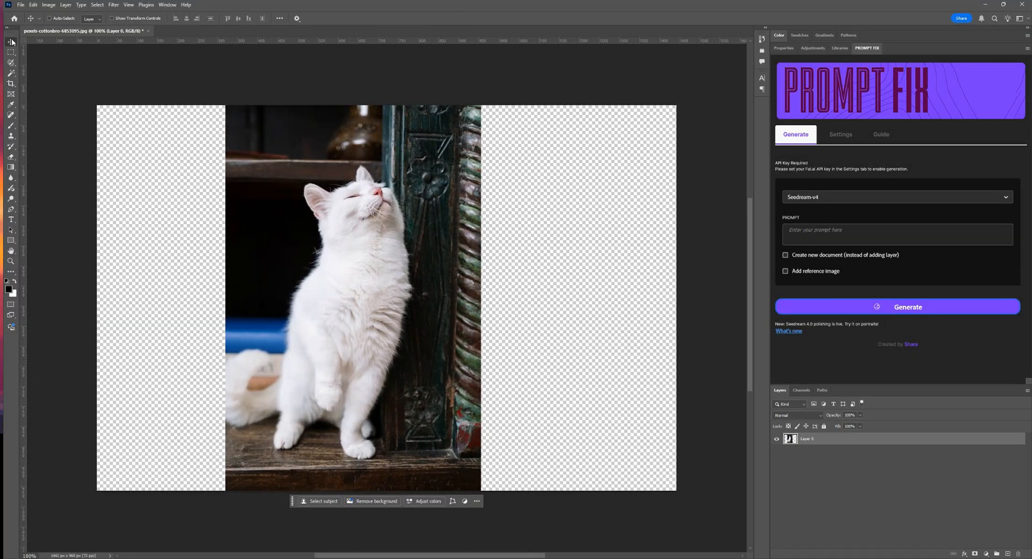
Step: Enter the Seedream prompt "fill the sides" for the widened cat photo
{"action": "type", "text": "fill the sides"}
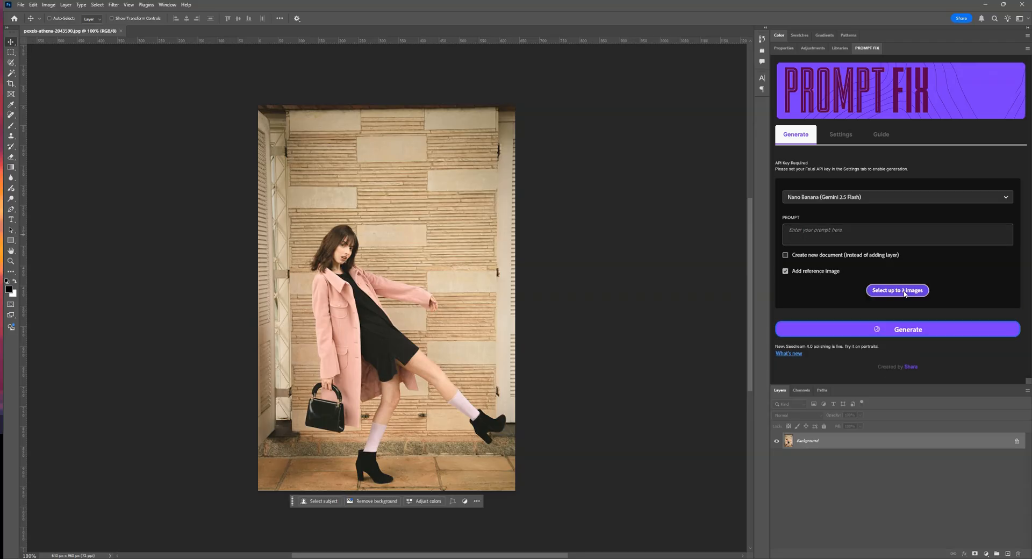
Step: Generate the handbag swap with the prompt "change the black bag to the blue one"
{"action": "type", "text": "d"}
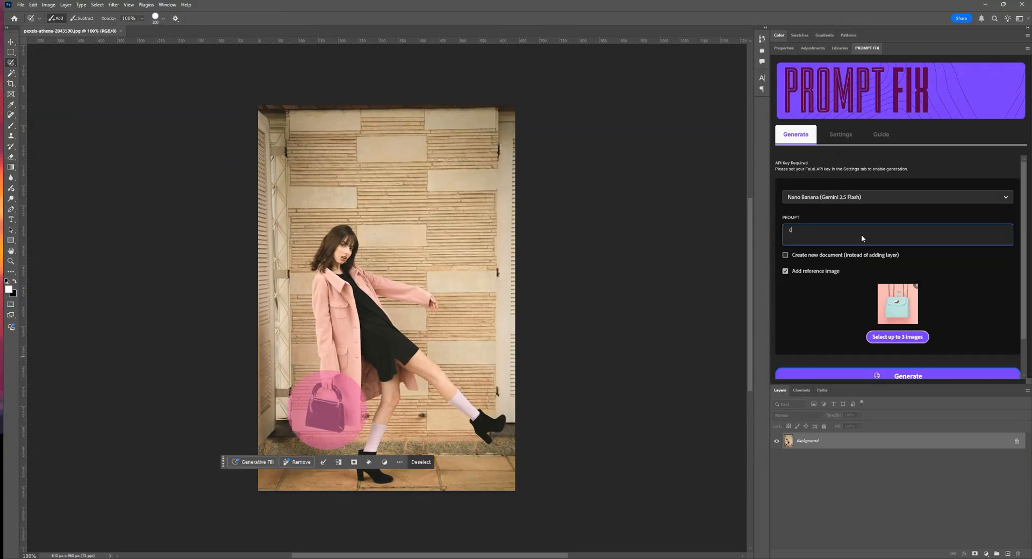
{"action": "type", "text": "change the black bag to"}
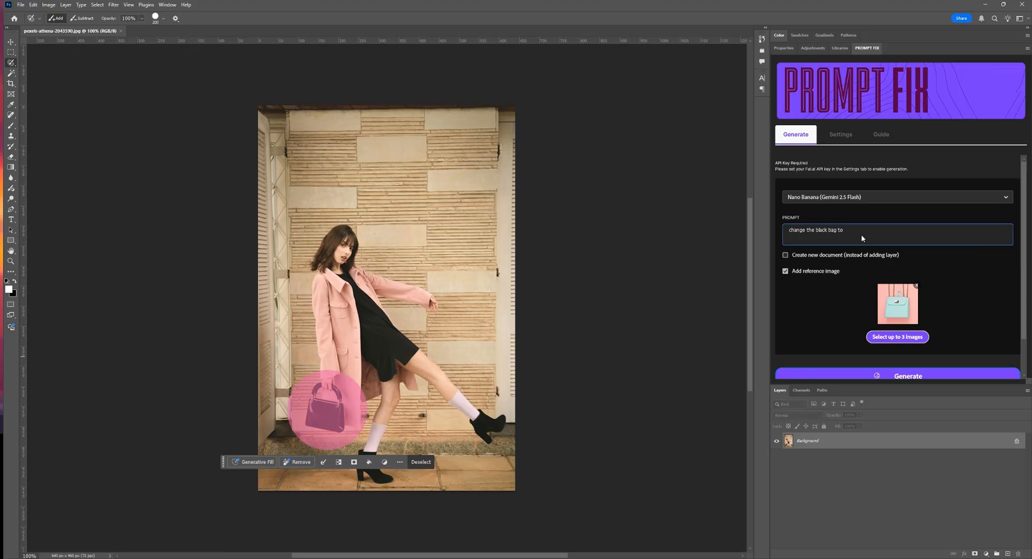
{"action": "type", "text": "the blue one"}
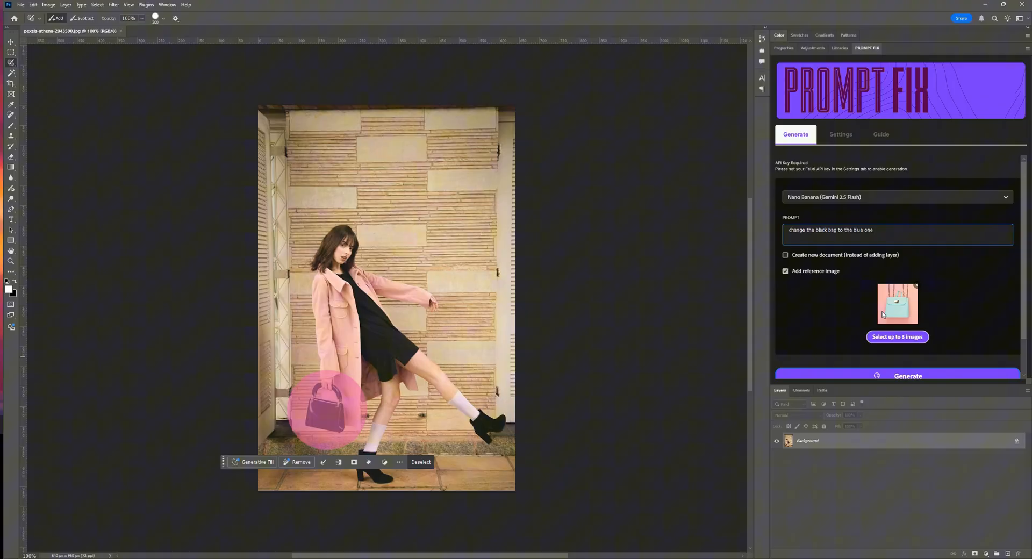
{"action": "left_click", "coordinate": [908, 375]}
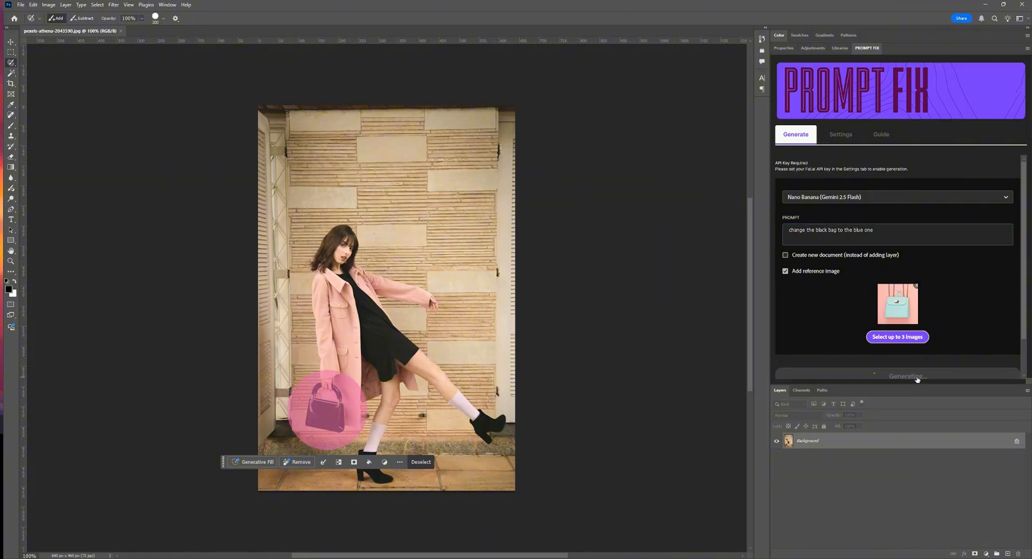
{"action": "left_click", "coordinate": [907, 376]}
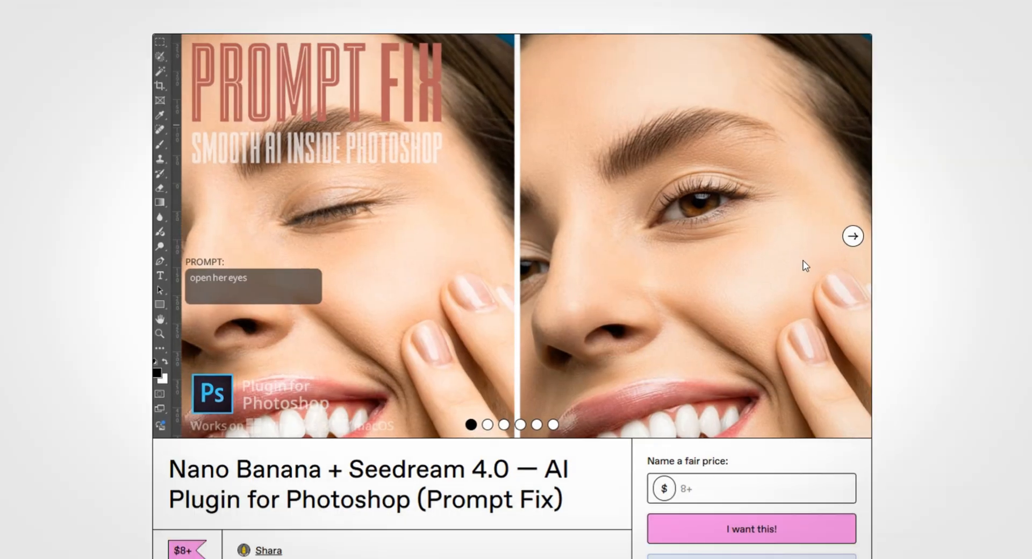
Step: Page through four gallery images, then scroll to the Install Prompt Fix section
{"action": "left_click", "coordinate": [853, 235]}
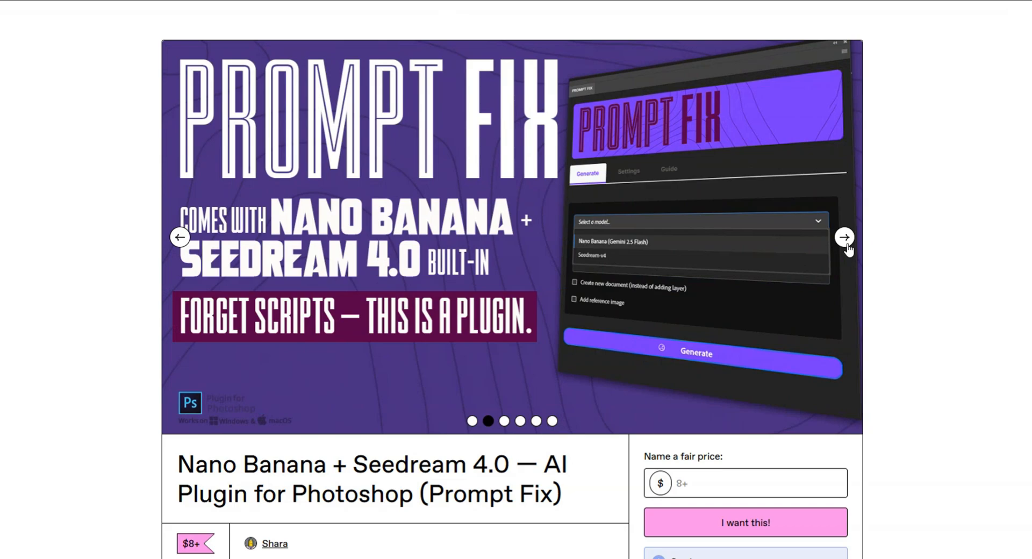
{"action": "left_click", "coordinate": [845, 237]}
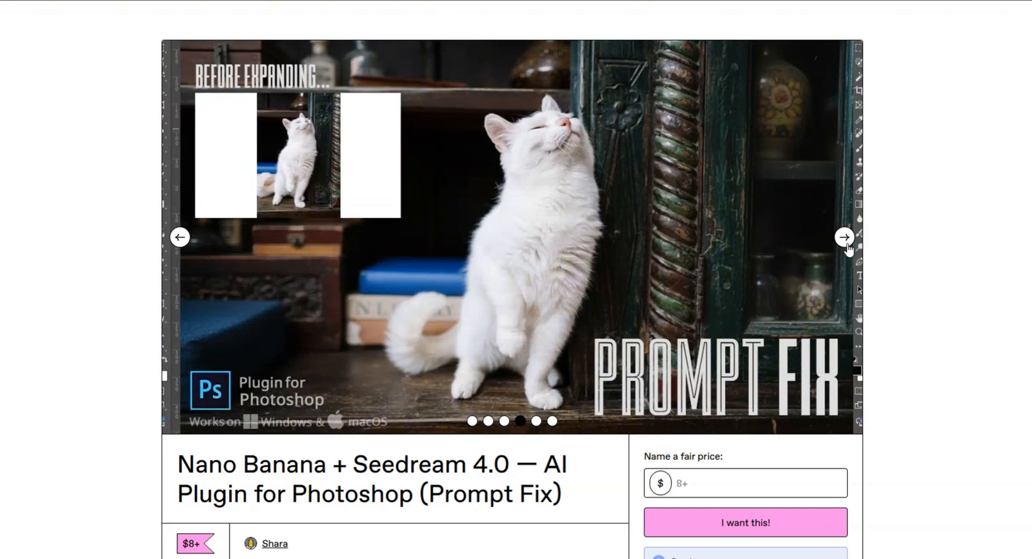
{"action": "left_click", "coordinate": [845, 236]}
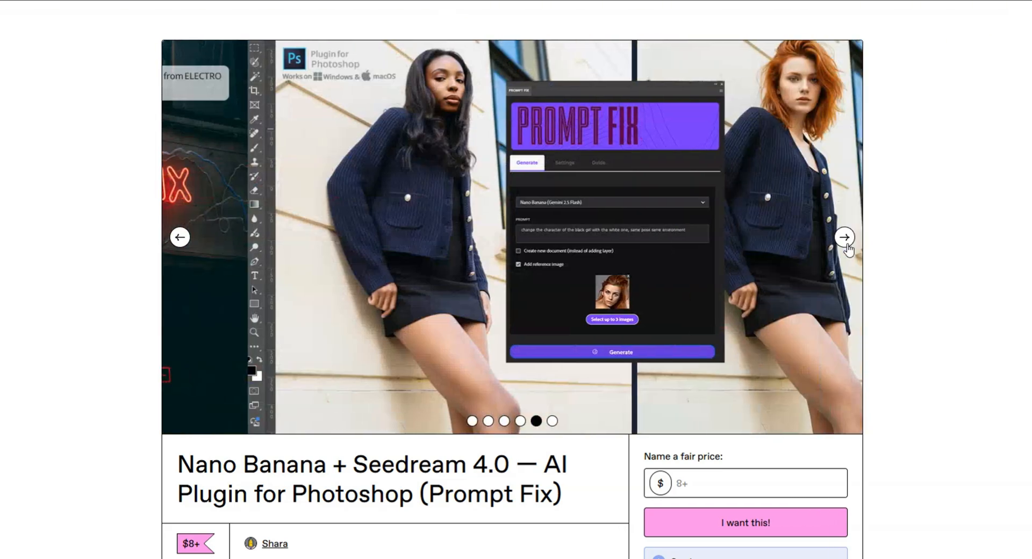
{"action": "left_click", "coordinate": [845, 237]}
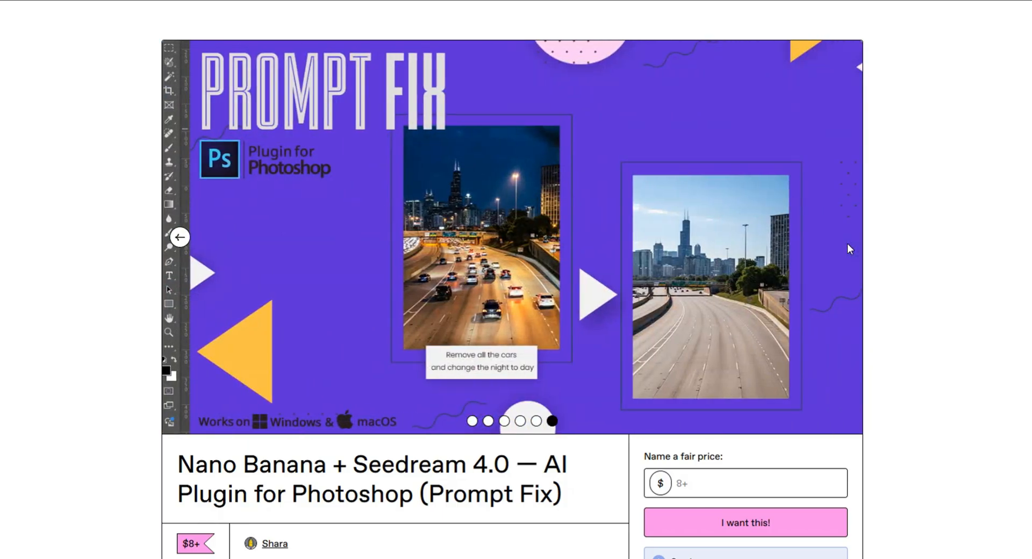
{"action": "scroll", "scroll_direction": "down", "scroll_amount": 3}
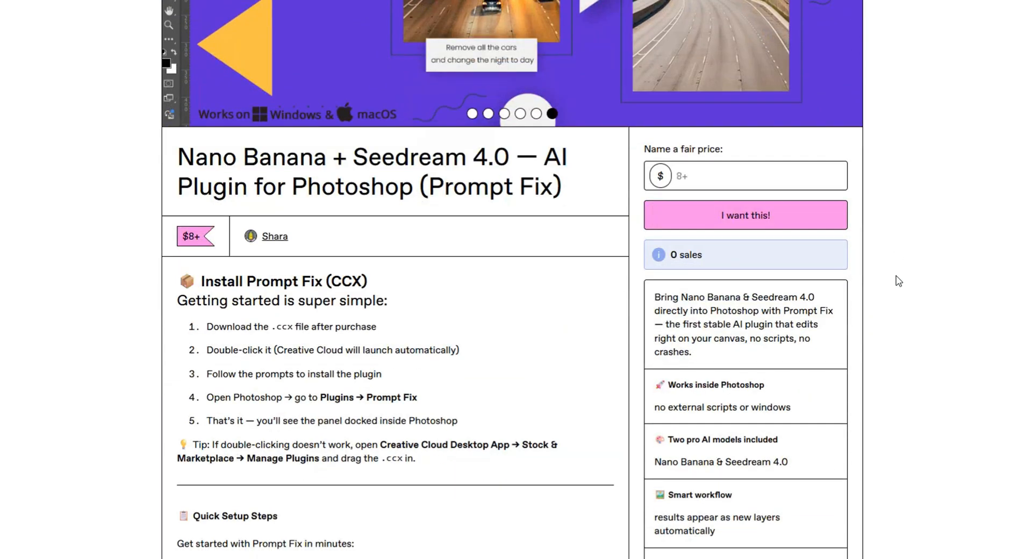